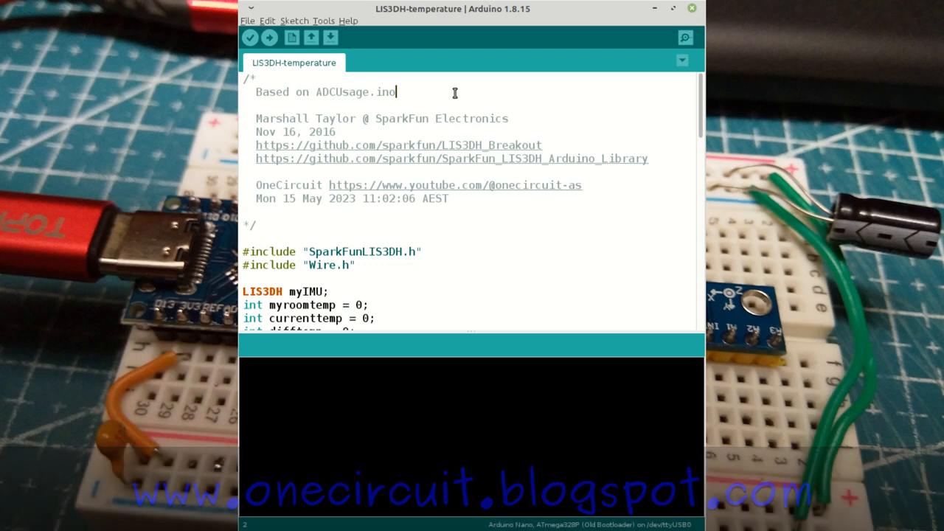
# Keep the Nano's USB serial port selected under Tools and review the sketch's setup code
pyautogui.click(322, 20)
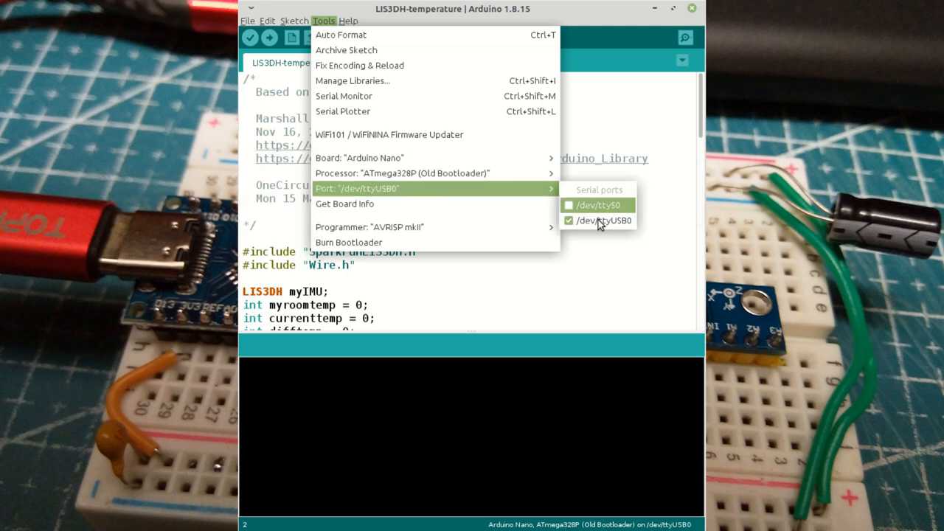
pyautogui.click(602, 221)
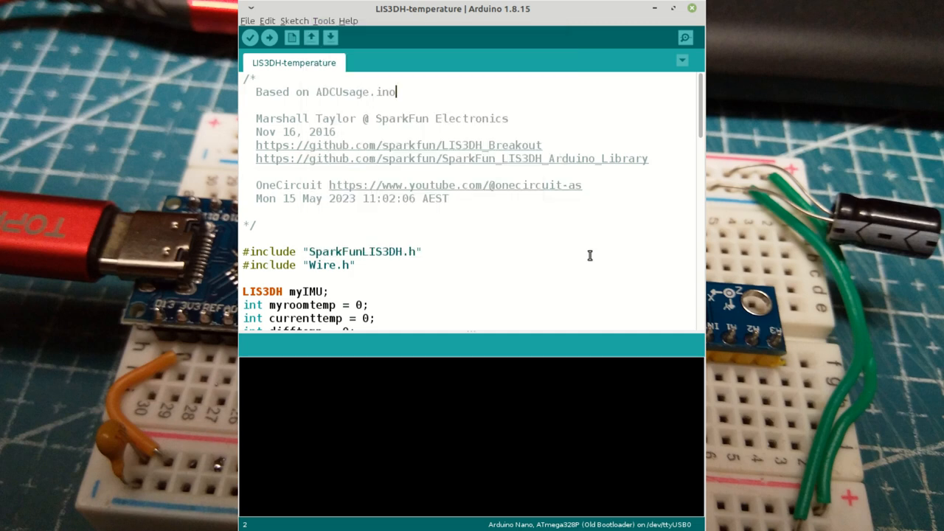
pyautogui.moveTo(369, 103)
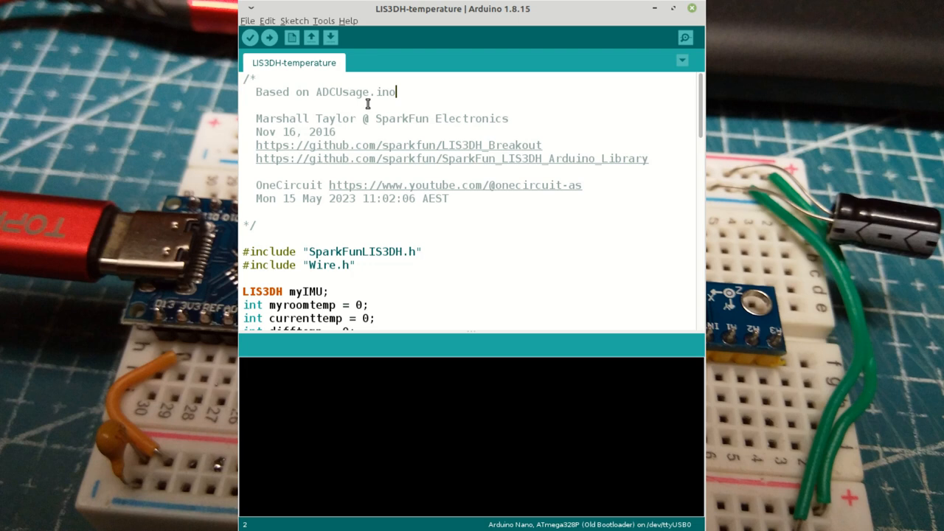
pyautogui.moveTo(463, 278)
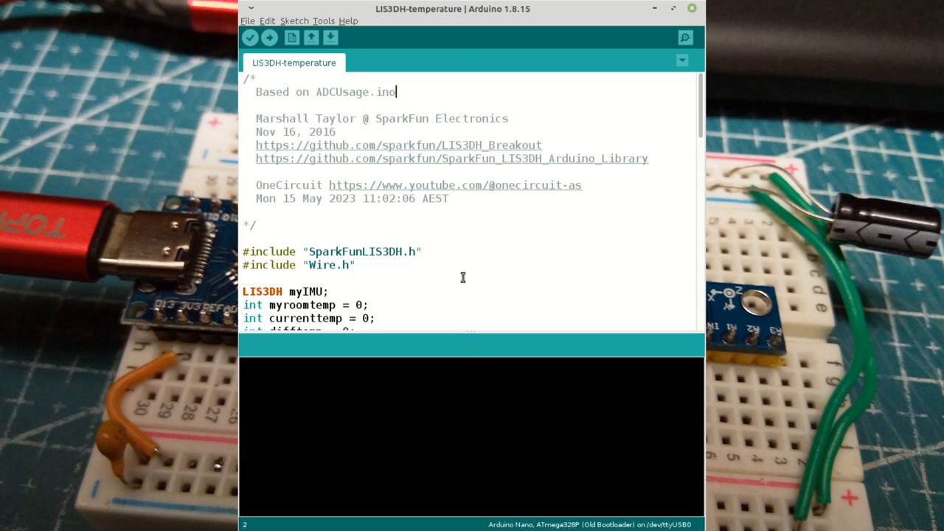
pyautogui.scroll(-3)
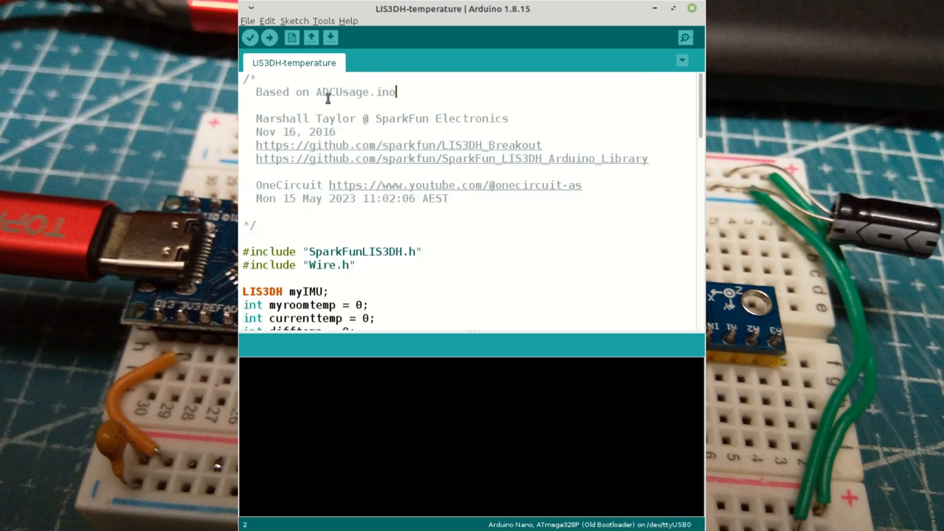
pyautogui.doubleClick(354, 91)
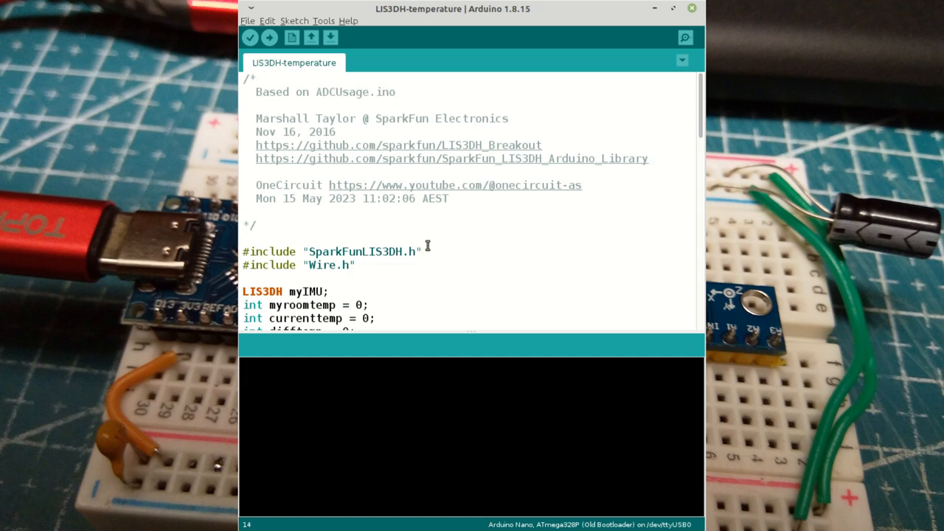
pyautogui.scroll(-3)
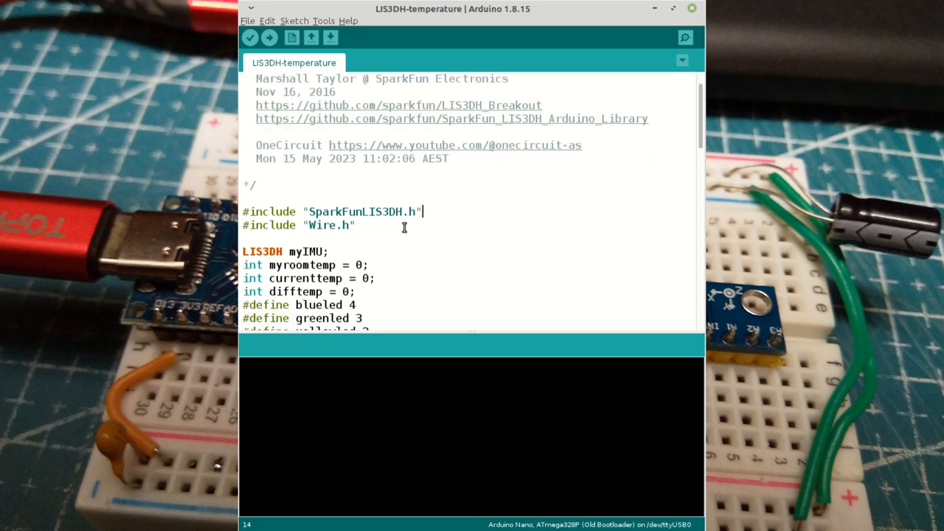
pyautogui.scroll(-3)
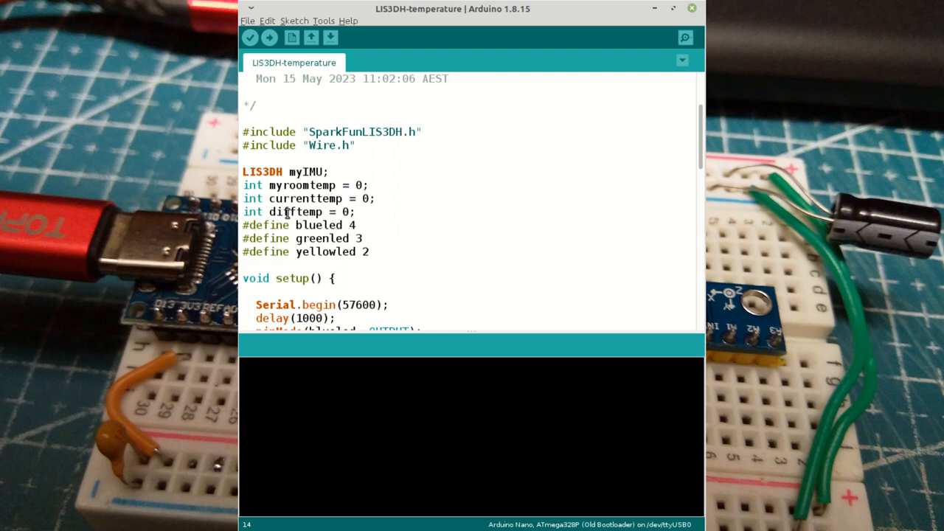
pyautogui.moveTo(382, 242)
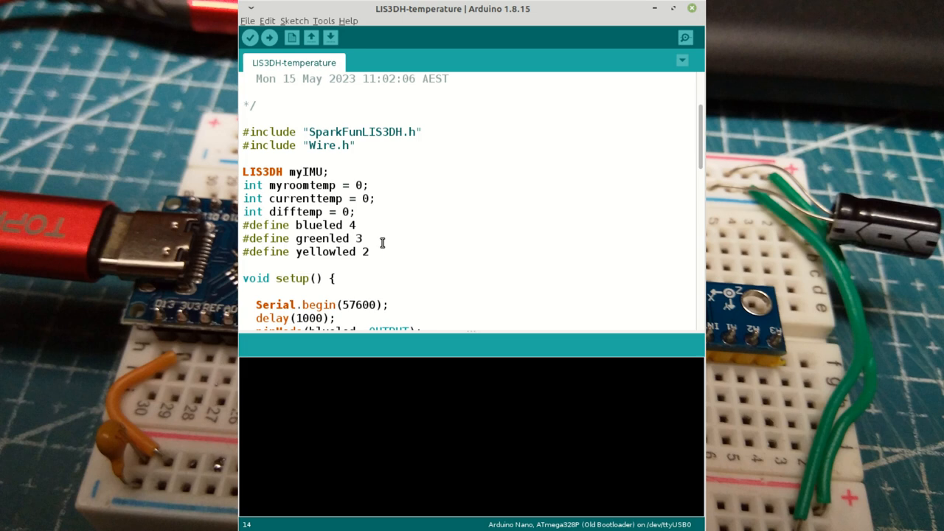
pyautogui.click(422, 132)
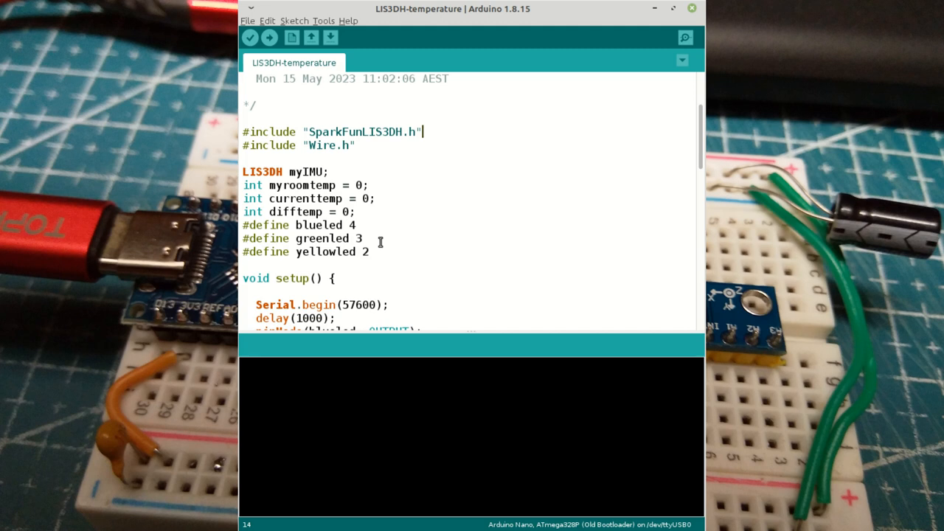
pyautogui.moveTo(378, 250)
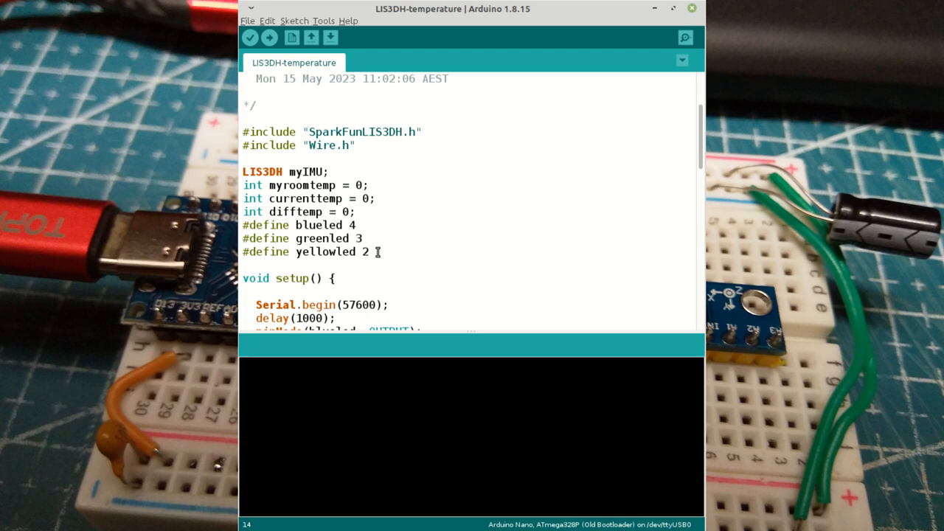
pyautogui.moveTo(267, 208)
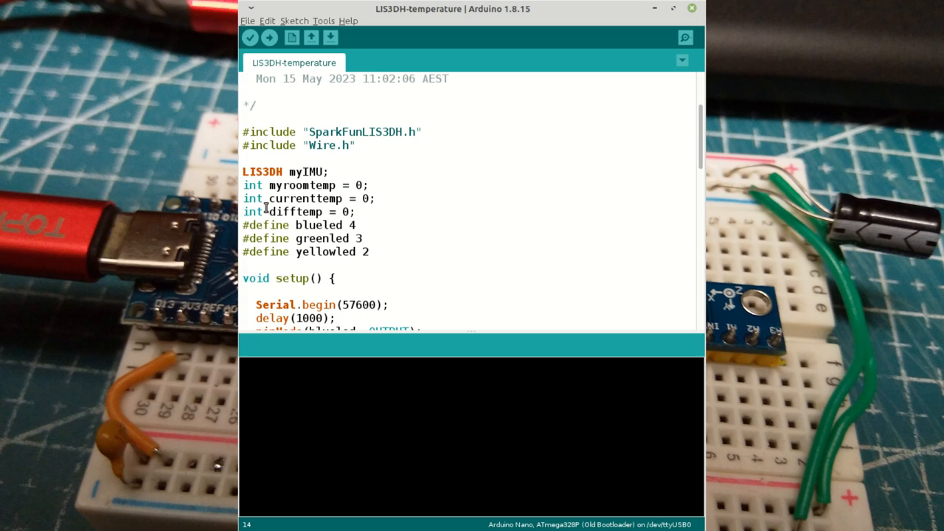
pyautogui.moveTo(288, 186)
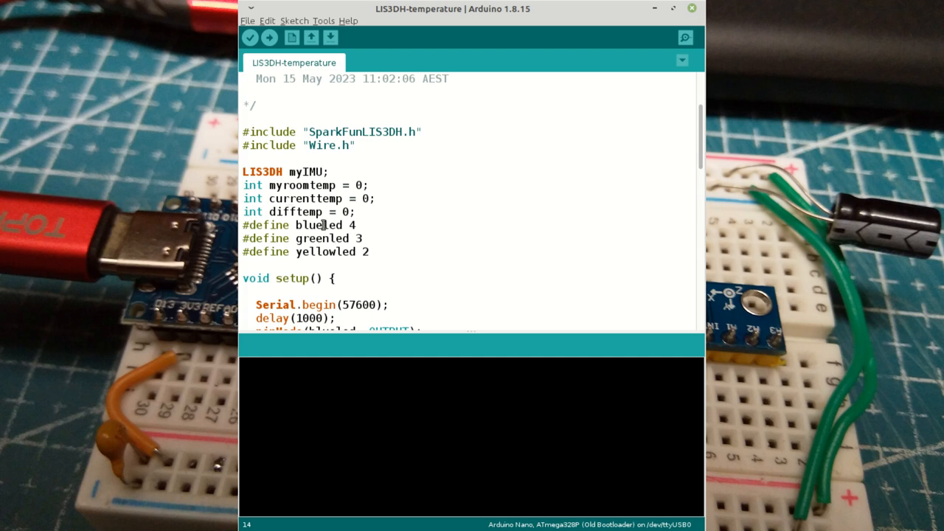
# Adjust the blank line before myIMU.begin() and the end of the delay(100) line in loop
pyautogui.scroll(-3)
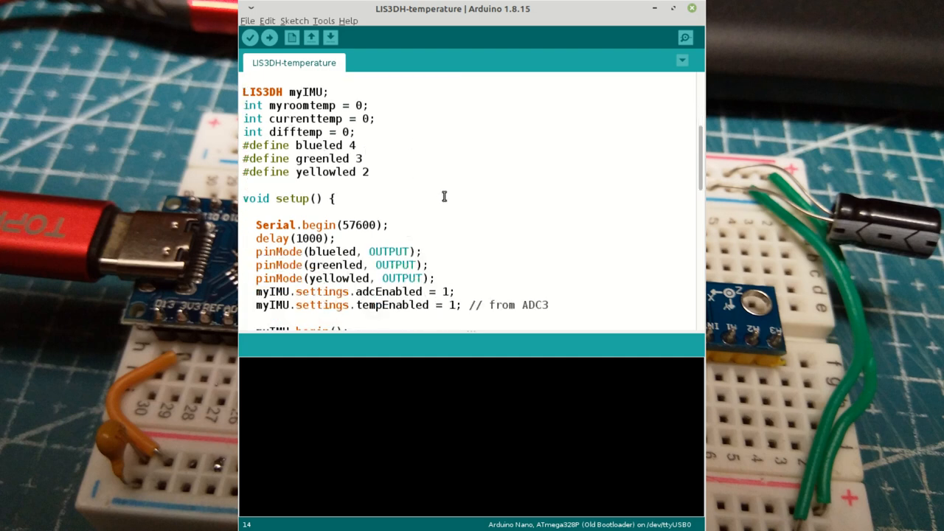
pyautogui.moveTo(493, 201)
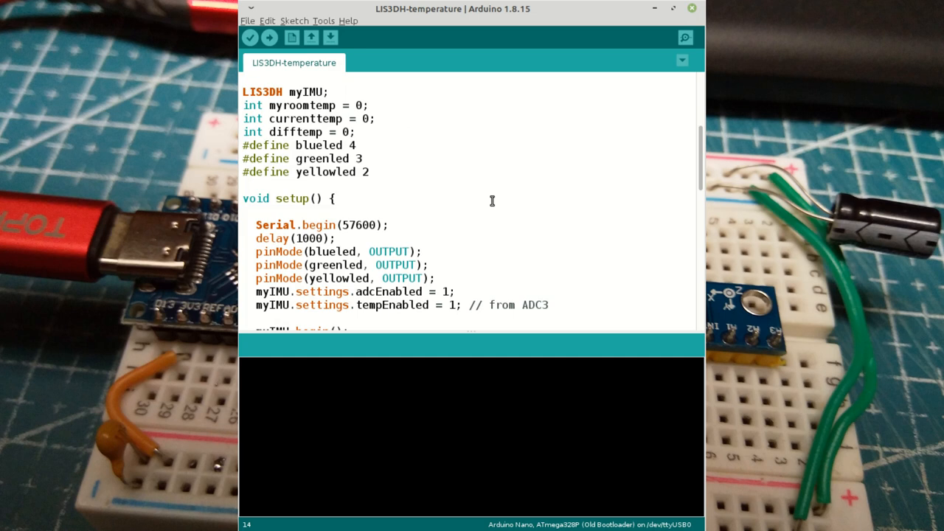
pyautogui.scroll(-3)
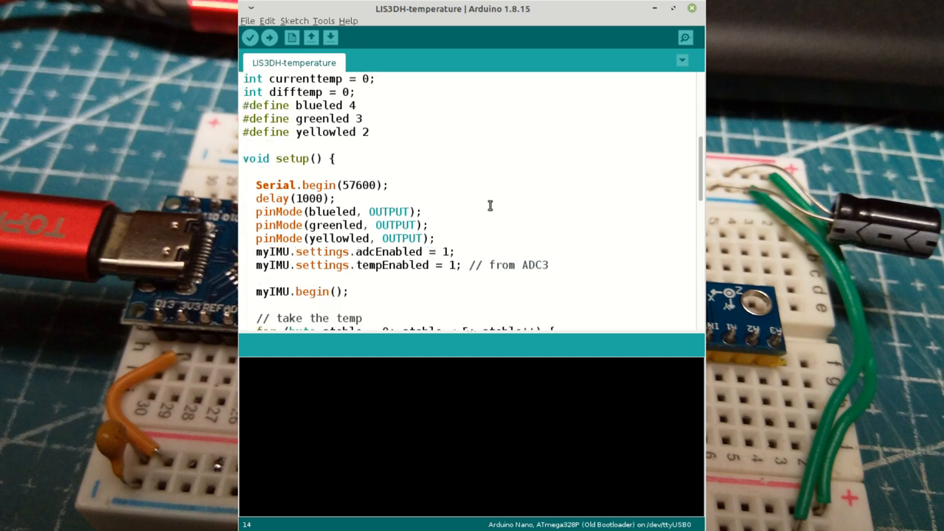
pyautogui.scroll(-3)
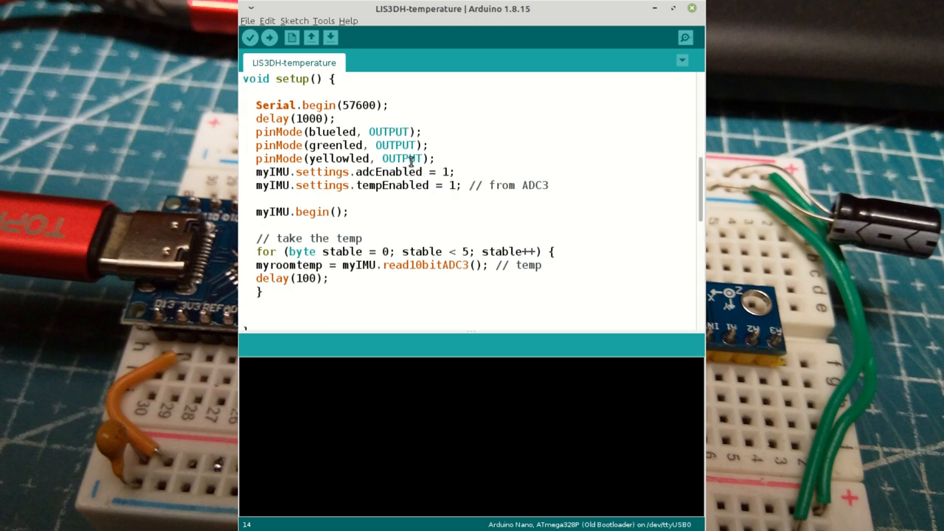
pyautogui.moveTo(244, 206)
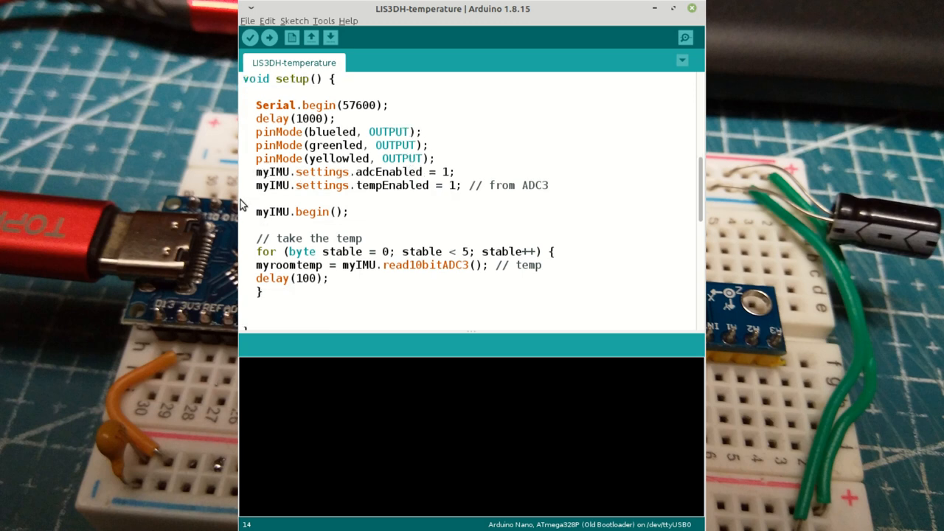
pyautogui.click(536, 213)
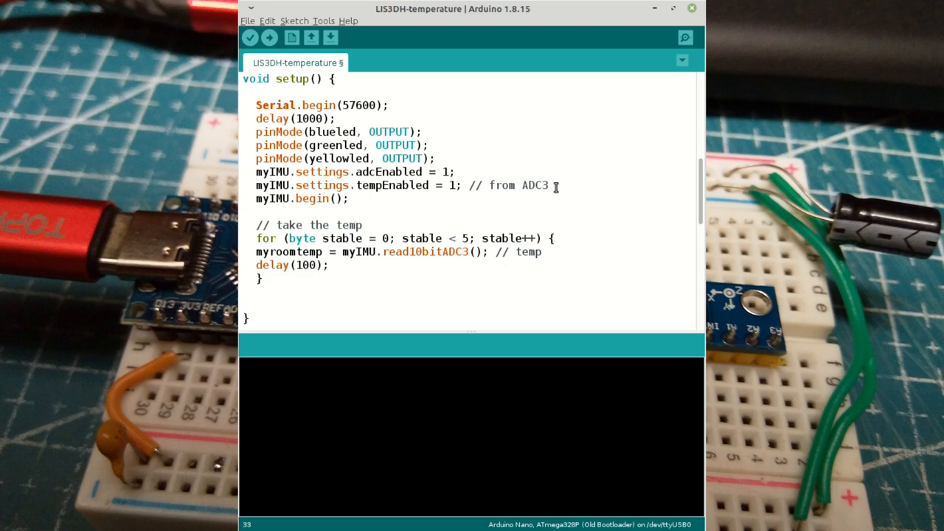
pyautogui.scroll(-3)
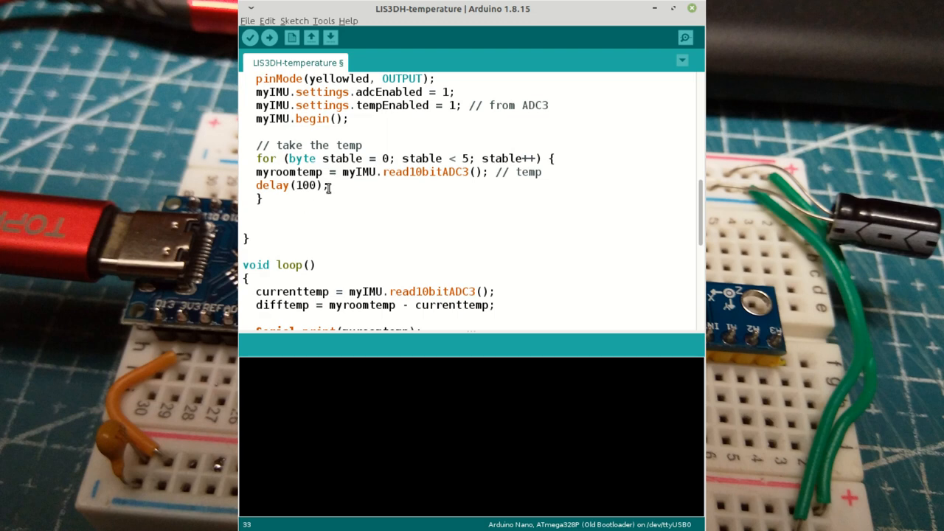
pyautogui.click(548, 105)
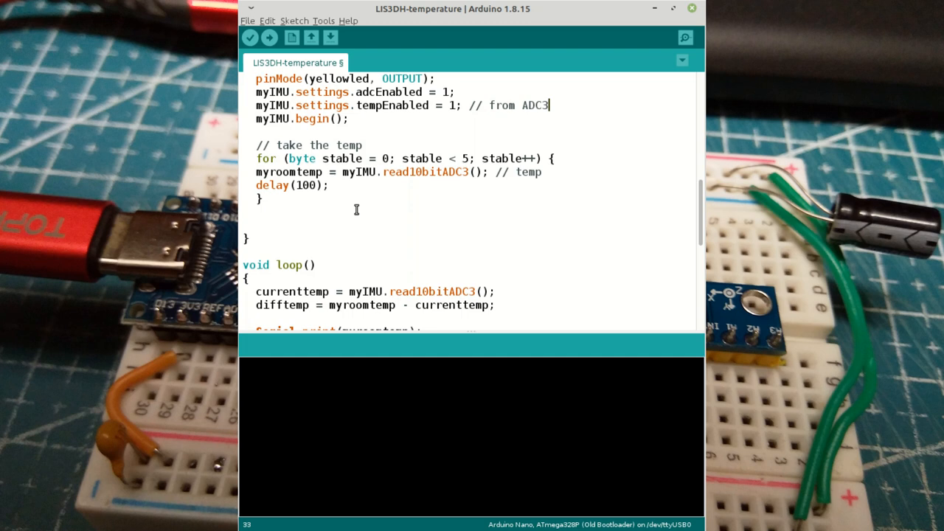
pyautogui.scroll(-3)
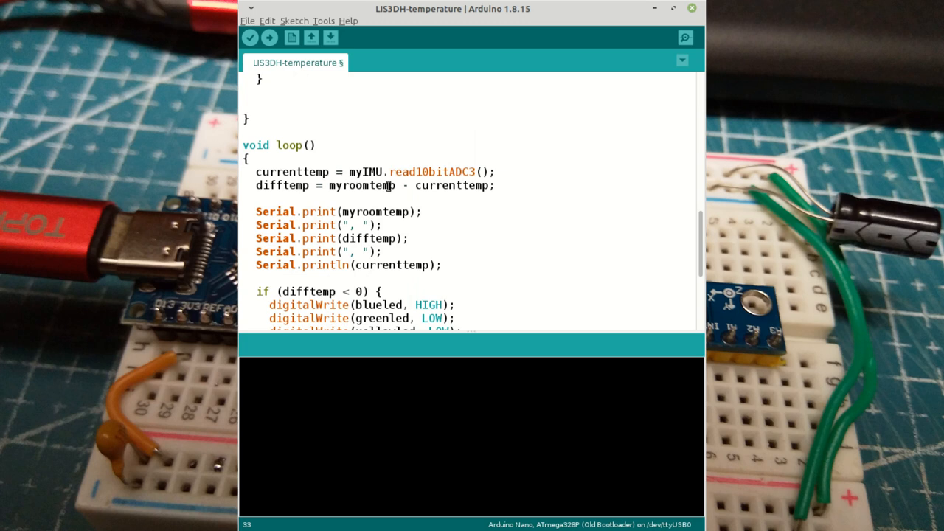
pyautogui.moveTo(451, 210)
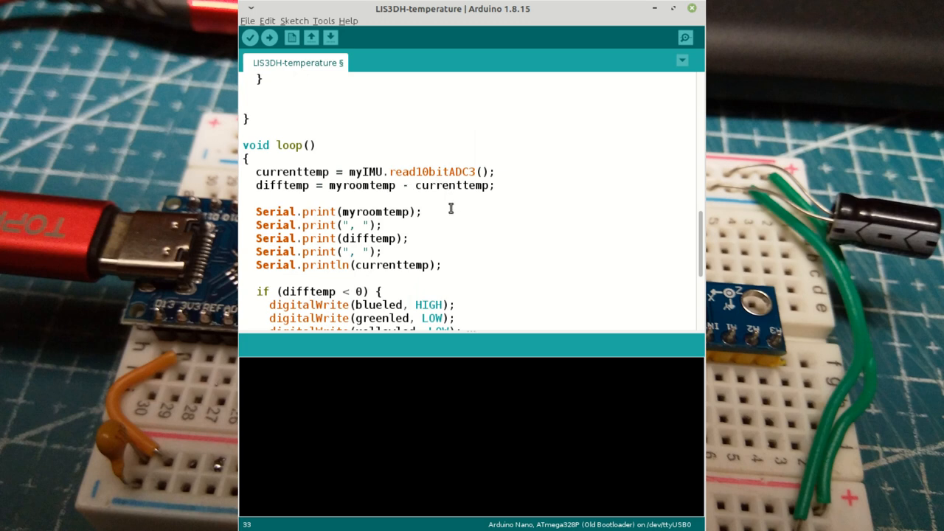
pyautogui.moveTo(340, 186)
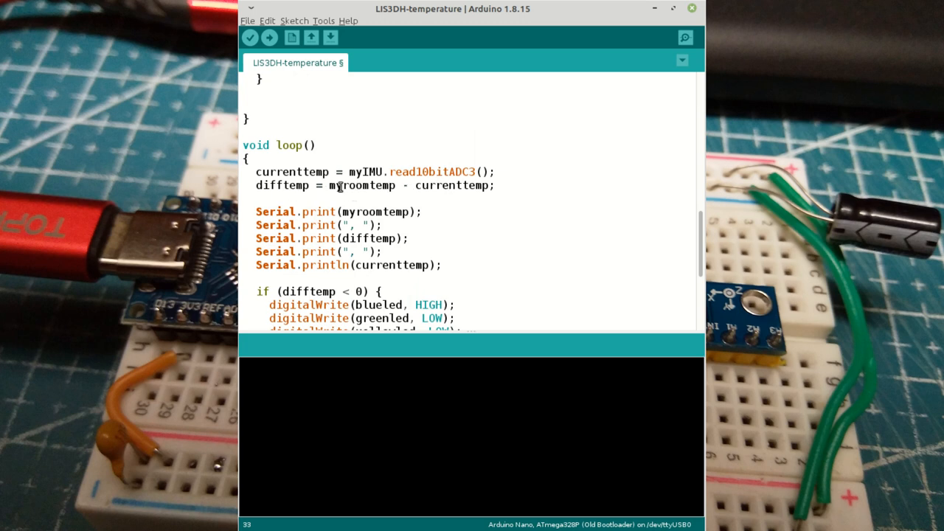
pyautogui.moveTo(469, 186)
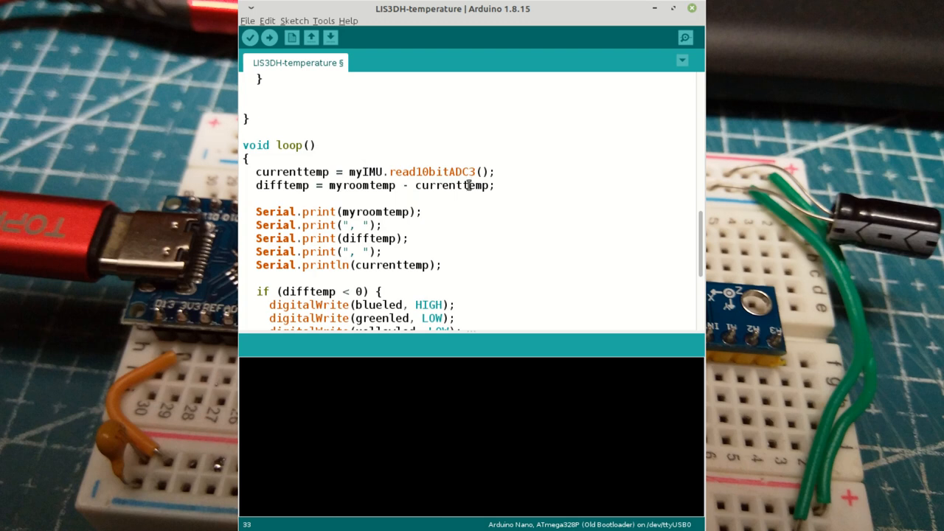
pyautogui.moveTo(483, 206)
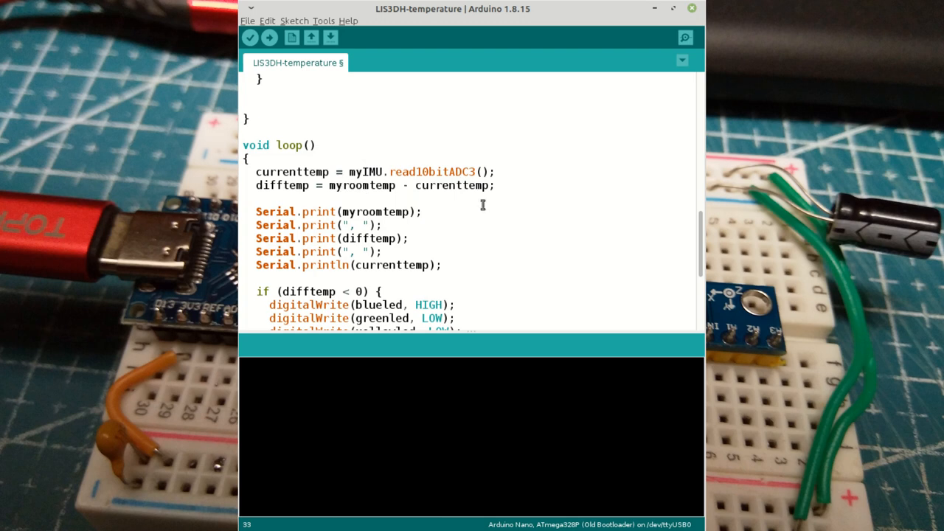
pyautogui.moveTo(464, 208)
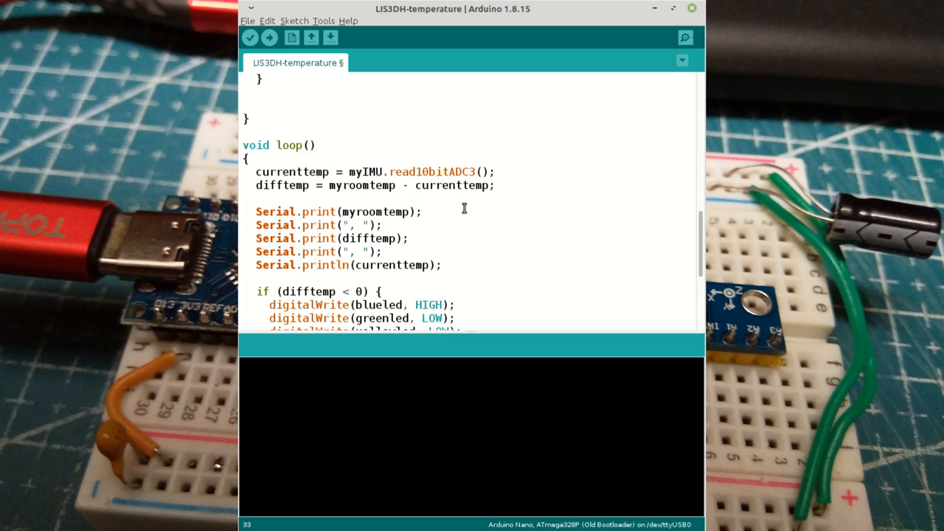
pyautogui.scroll(-3)
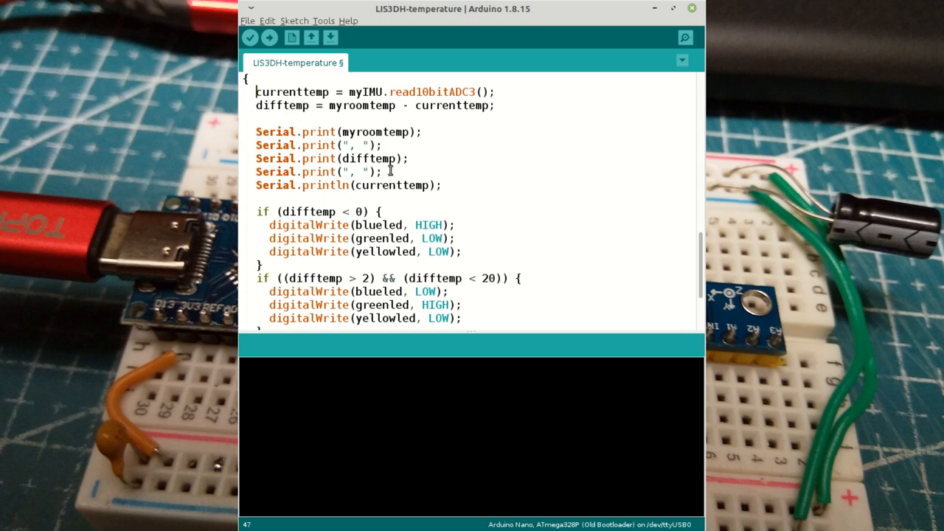
# Remove the extra Serial.print lines and change Serial.println(currenttemp) to Serial.println(difftemp)
pyautogui.moveTo(256, 133); pyautogui.dragTo(381, 171)
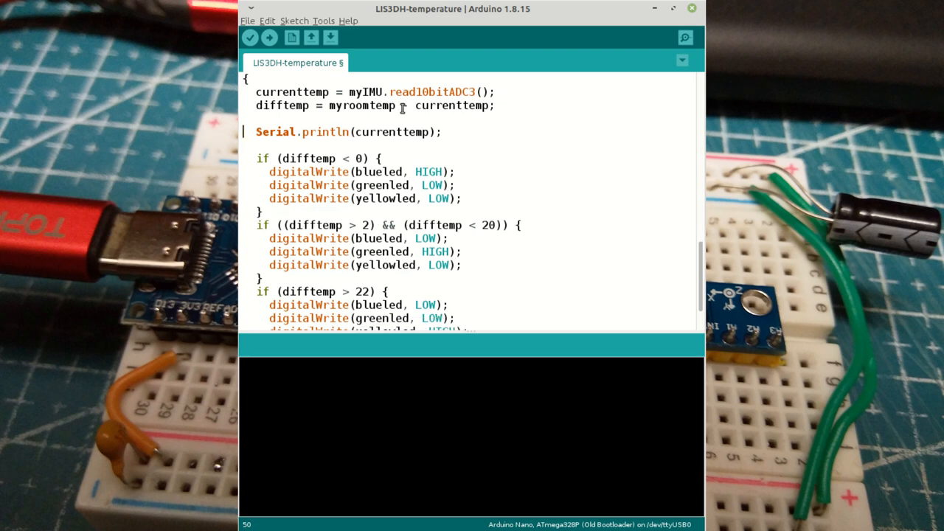
pyautogui.doubleClick(372, 131)
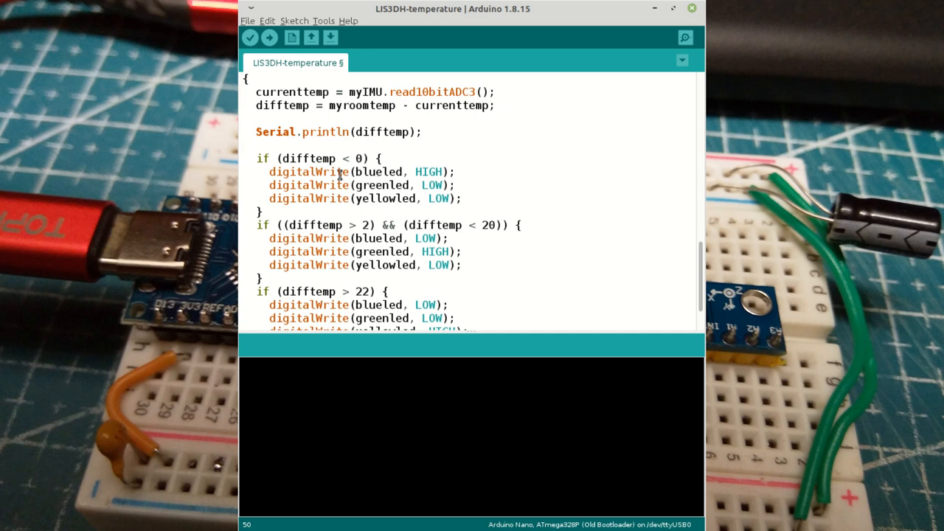
pyautogui.moveTo(455, 207)
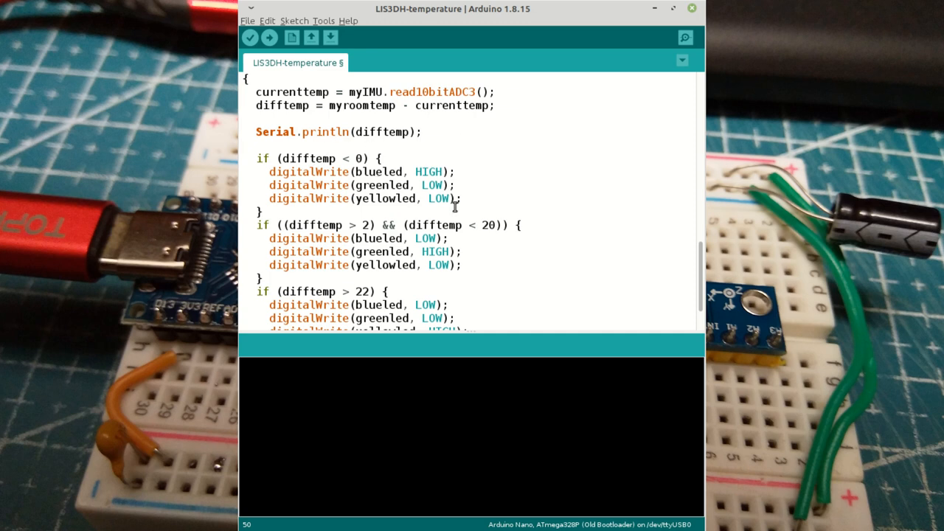
pyautogui.scroll(-3)
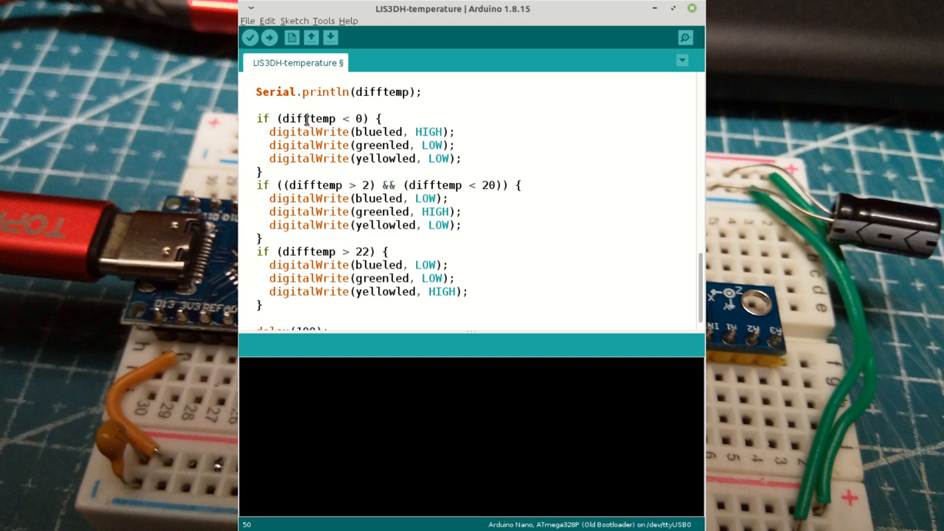
pyautogui.click(357, 118)
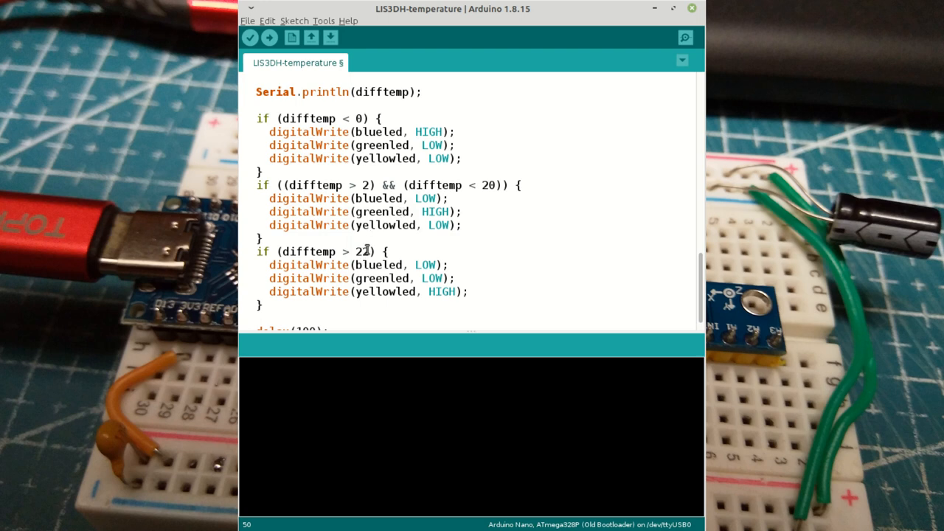
pyautogui.scroll(-3)
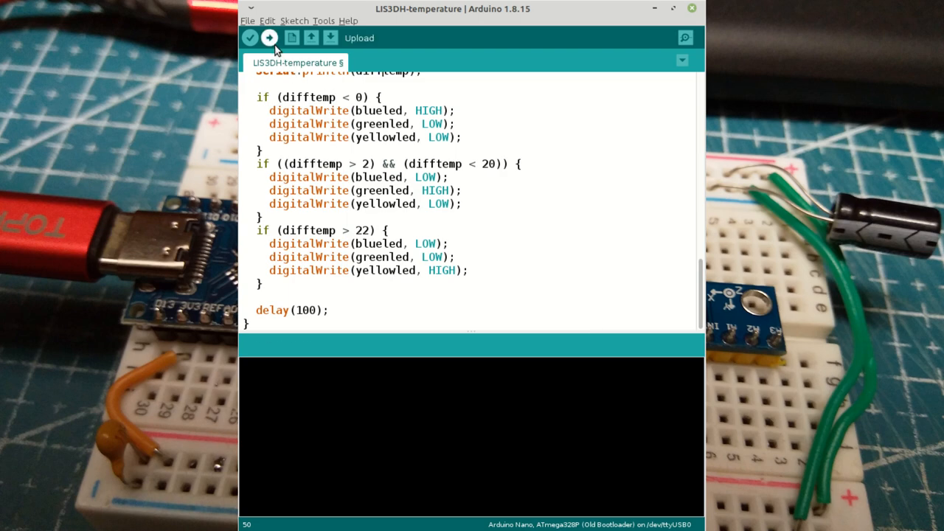
# Upload the sketch, reselect /dev/ttyUSB0 after the failure, and upload to the Nano again
pyautogui.click(269, 39)
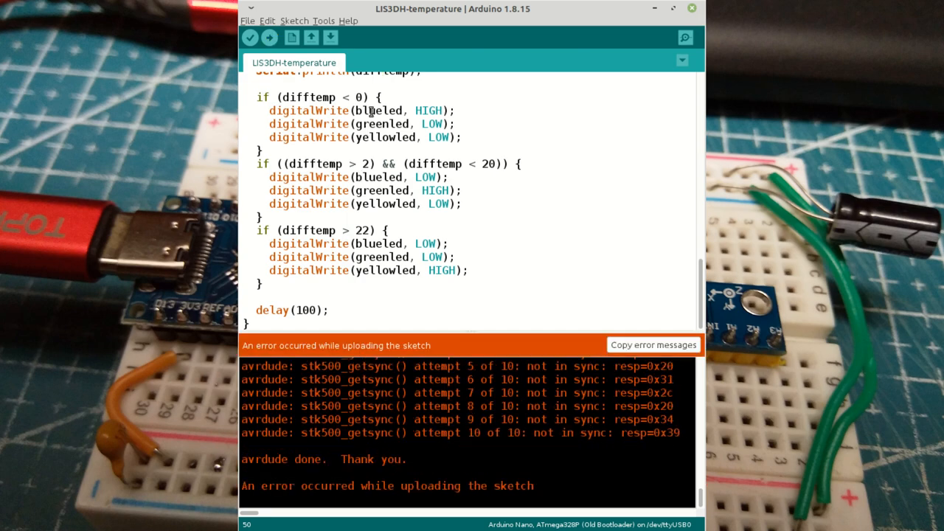
pyautogui.click(323, 21)
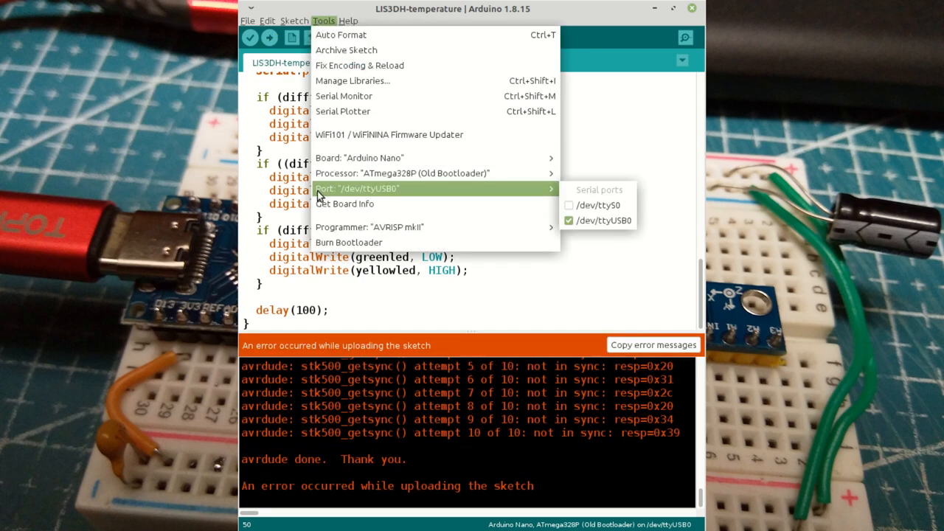
pyautogui.moveTo(338, 112)
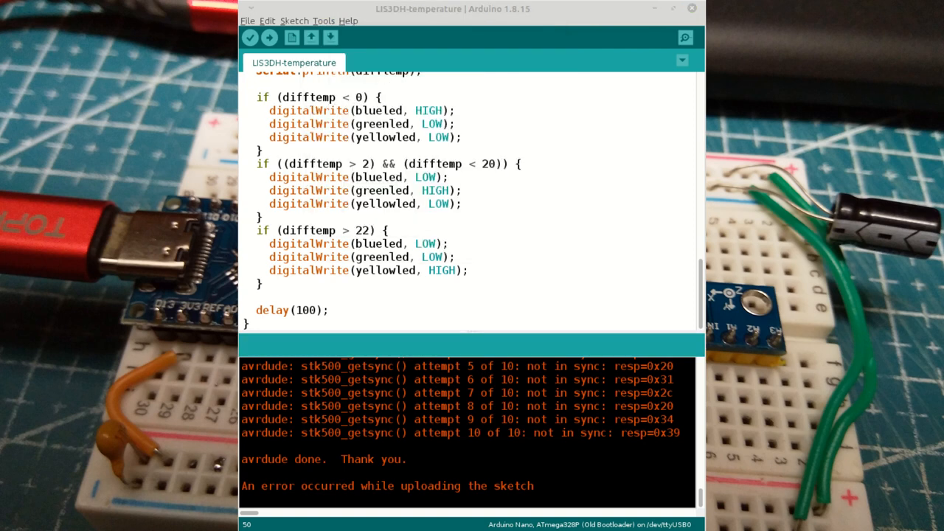
pyautogui.click(268, 37)
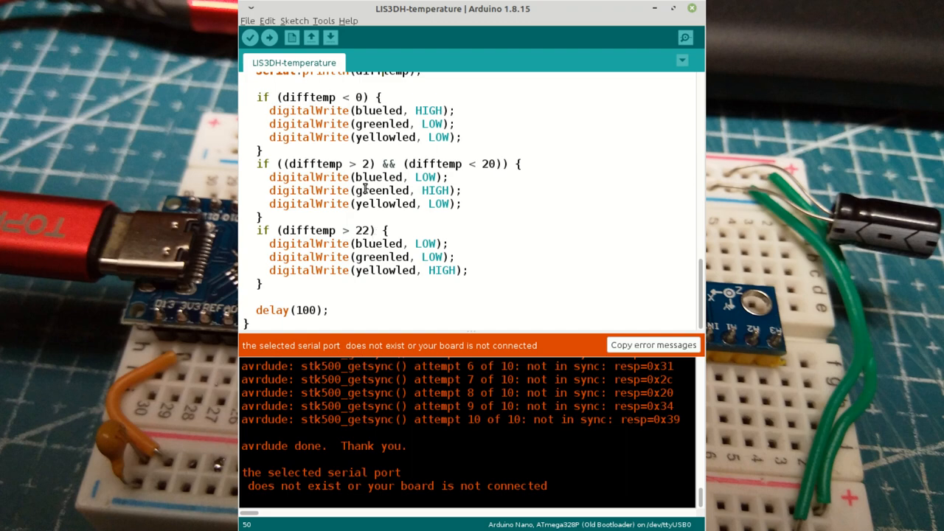
pyautogui.click(268, 37)
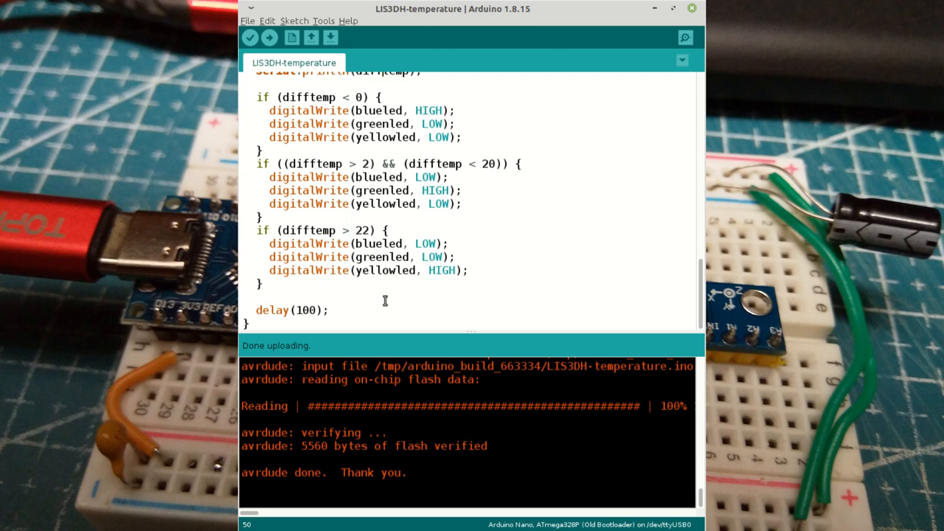
pyautogui.moveTo(310, 38)
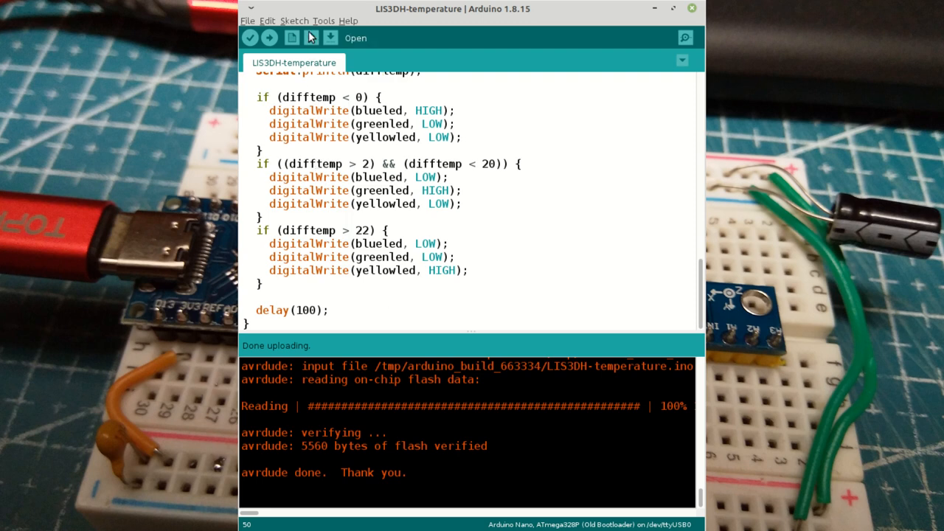
# Bring up the Tools menu to reach the Serial Monitor after the upload completes
pyautogui.click(323, 20)
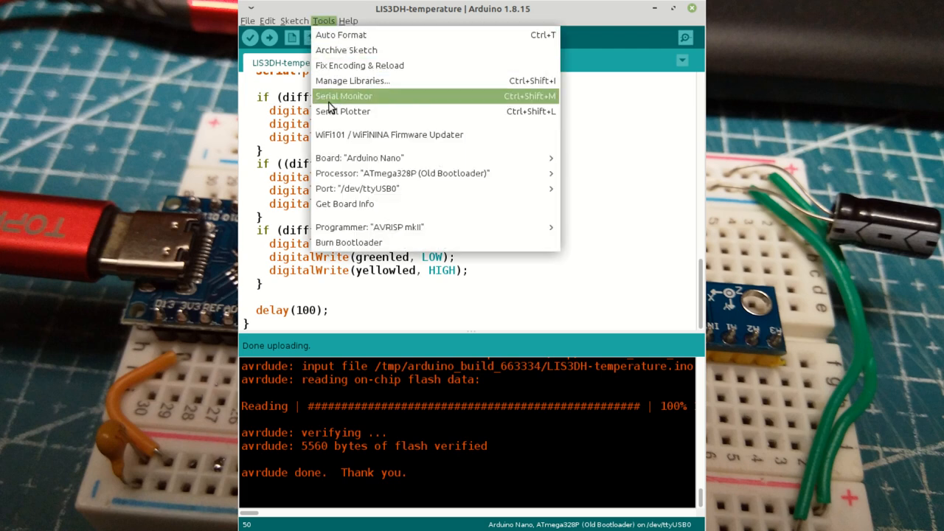